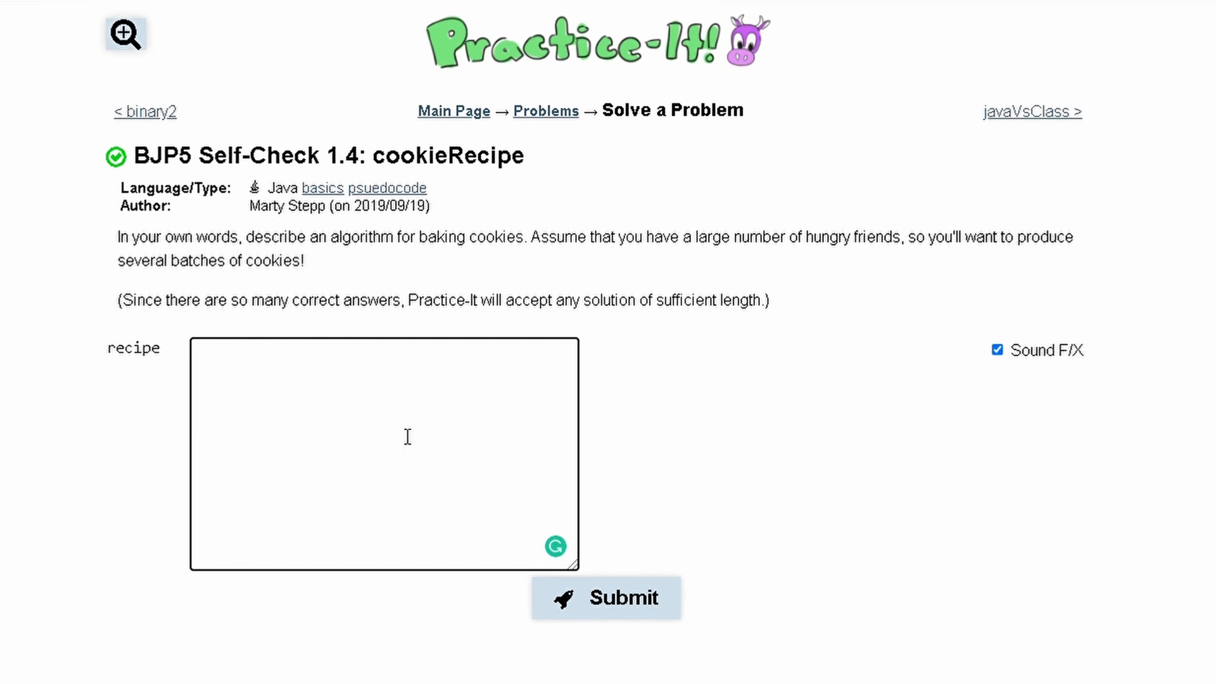
Write 'Get the number of friends.' and 'Make the appropriate amount of cookies', fixing the misspelled 'appropriate'.
type("Get th")
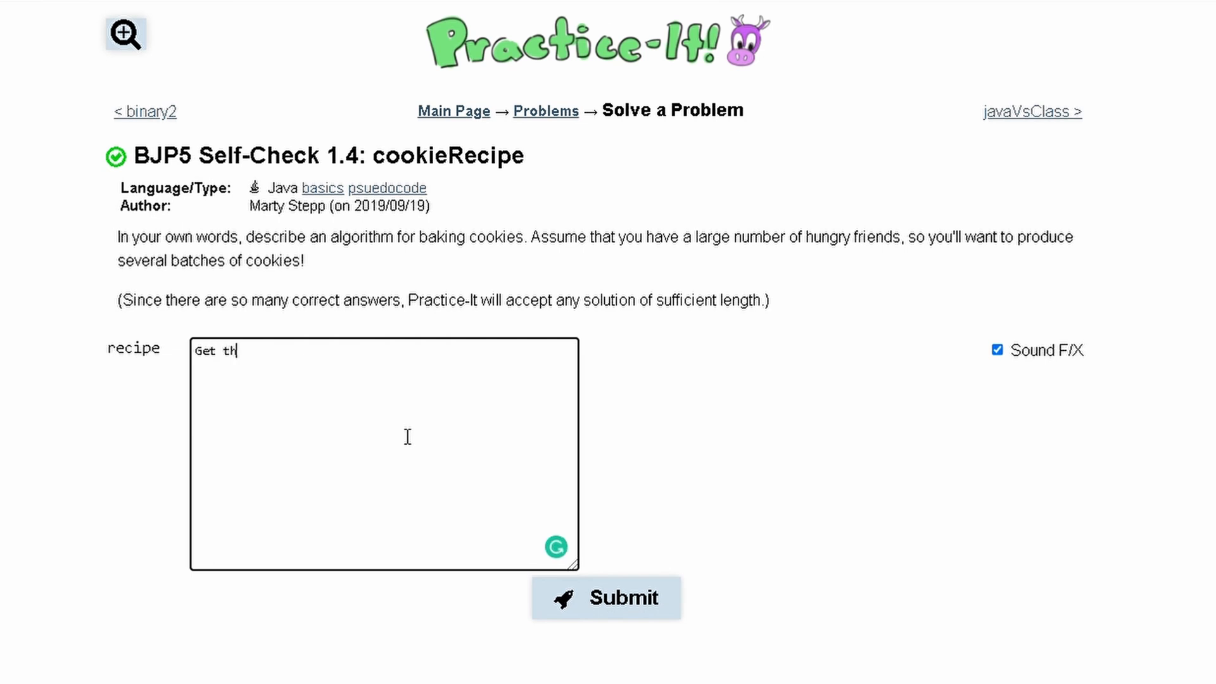
type("e number of fri")
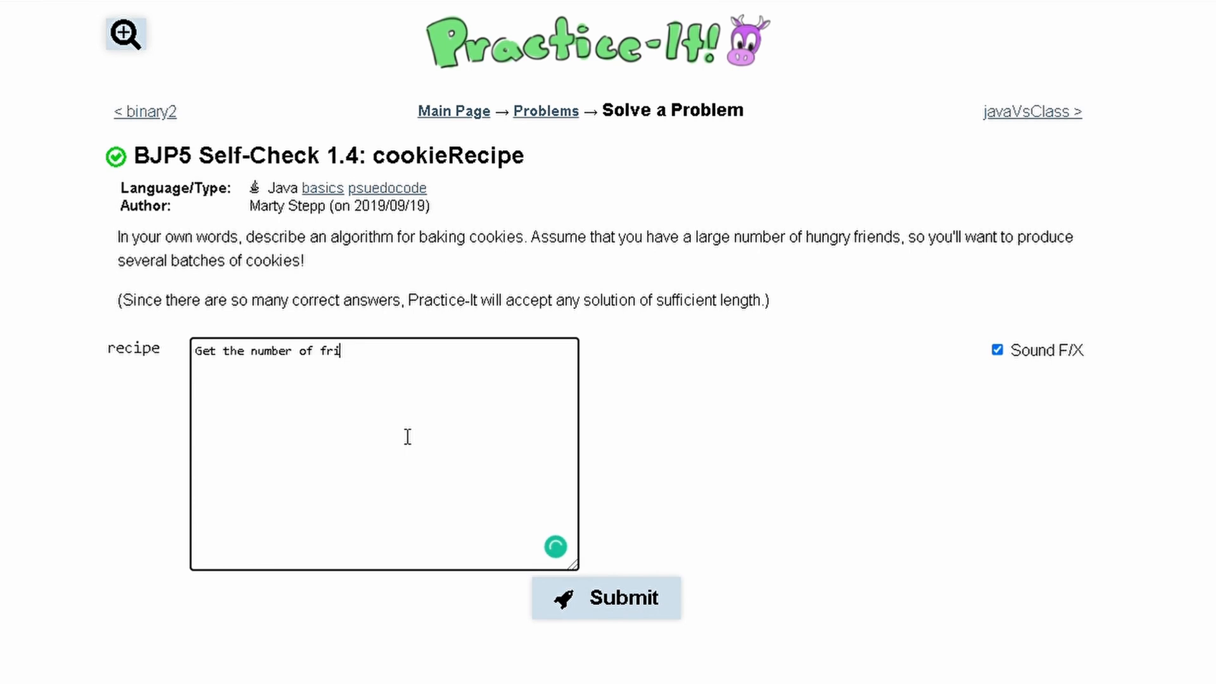
type("ends.")
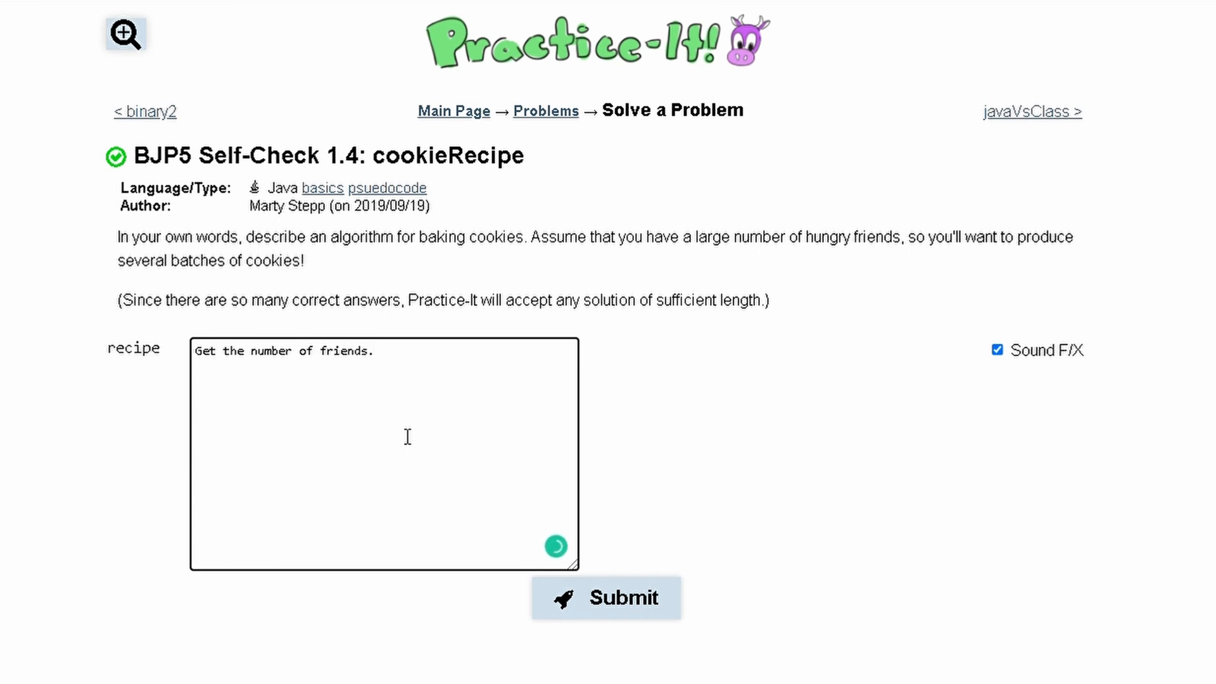
type("Make the app")
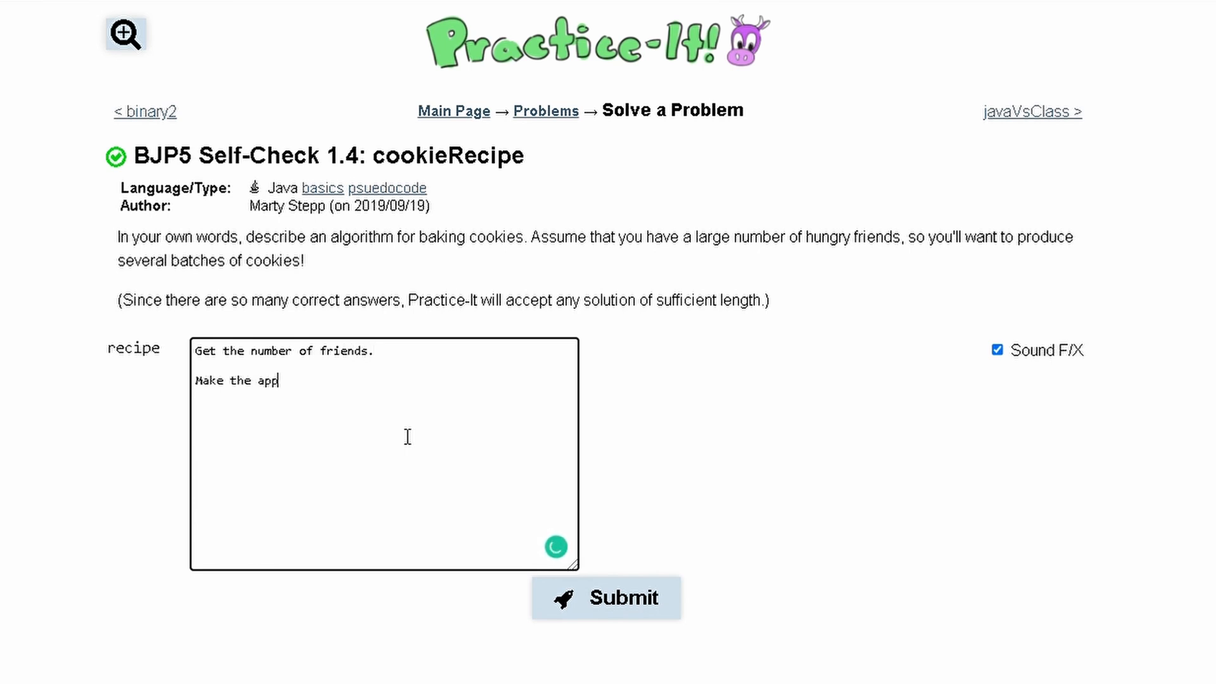
type("roaite amount of cookies according to that number.")
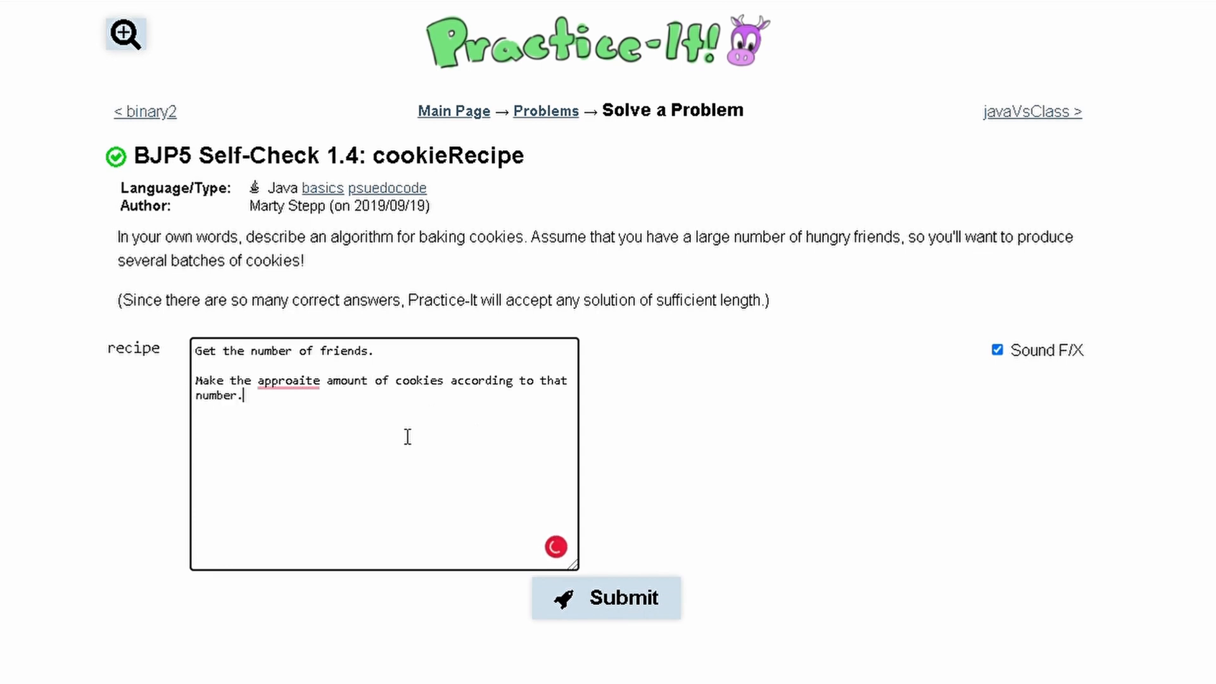
type("appropriate")
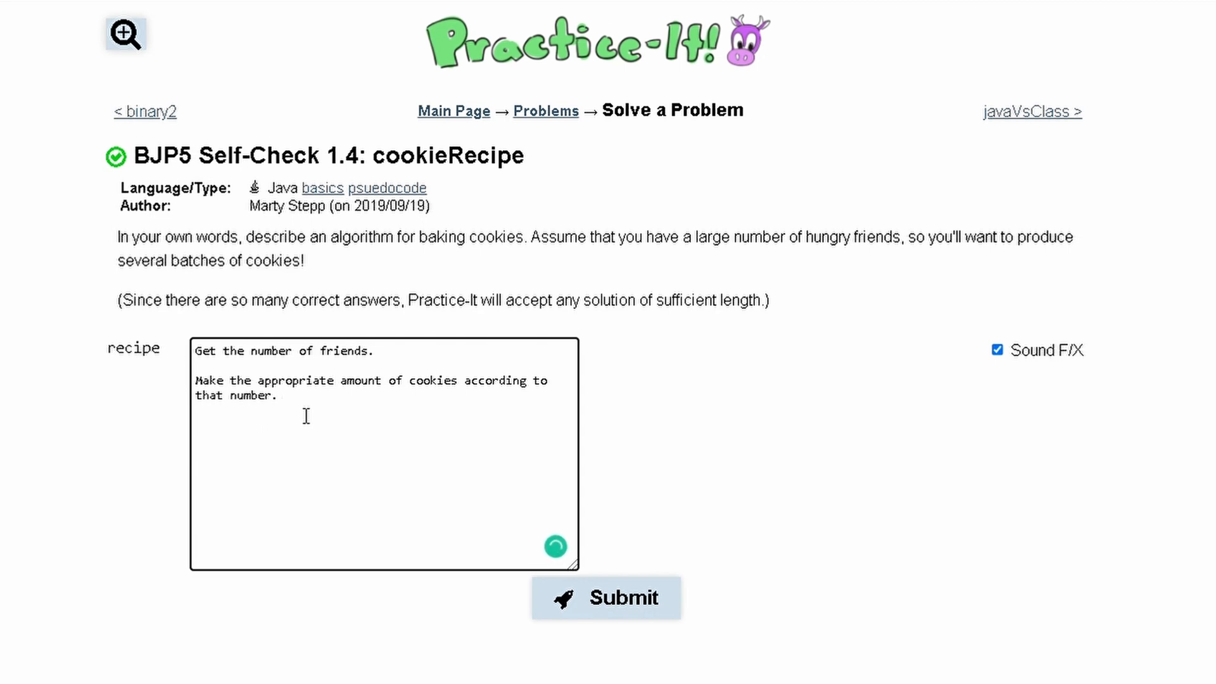
Add the '//steps of actually making cookies' comment and the 'step1-->step2-->step3-->.....' chain.
type("//steps of actually making cookies")
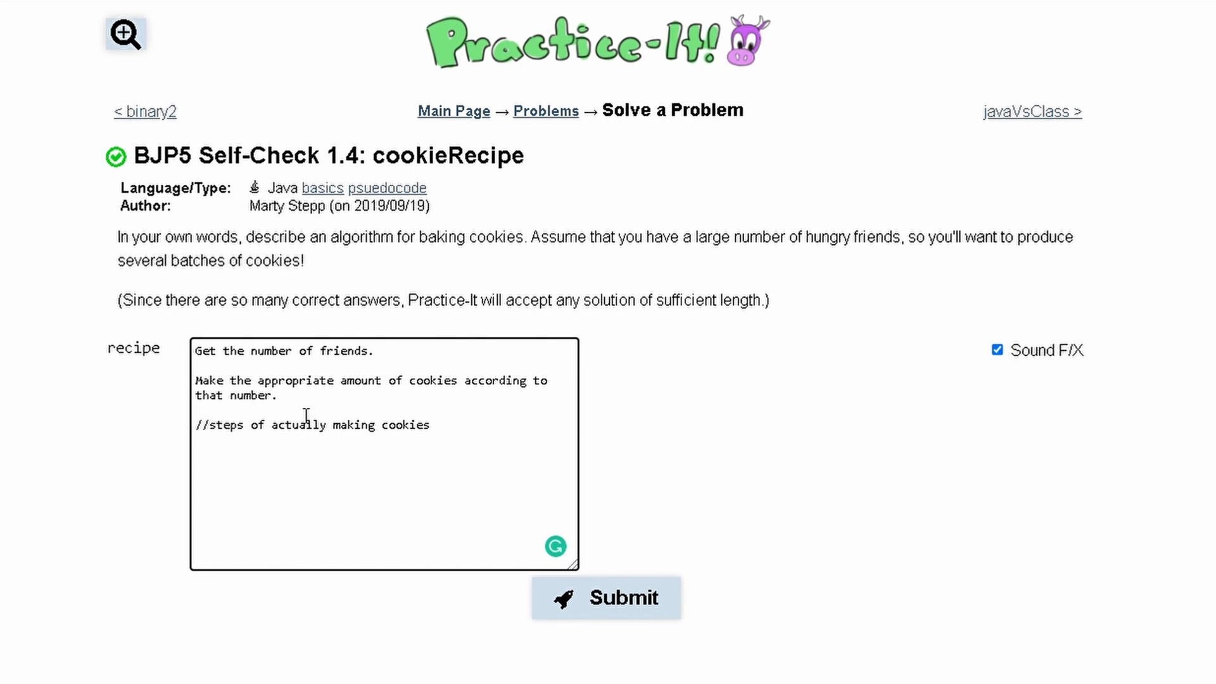
type("ste")
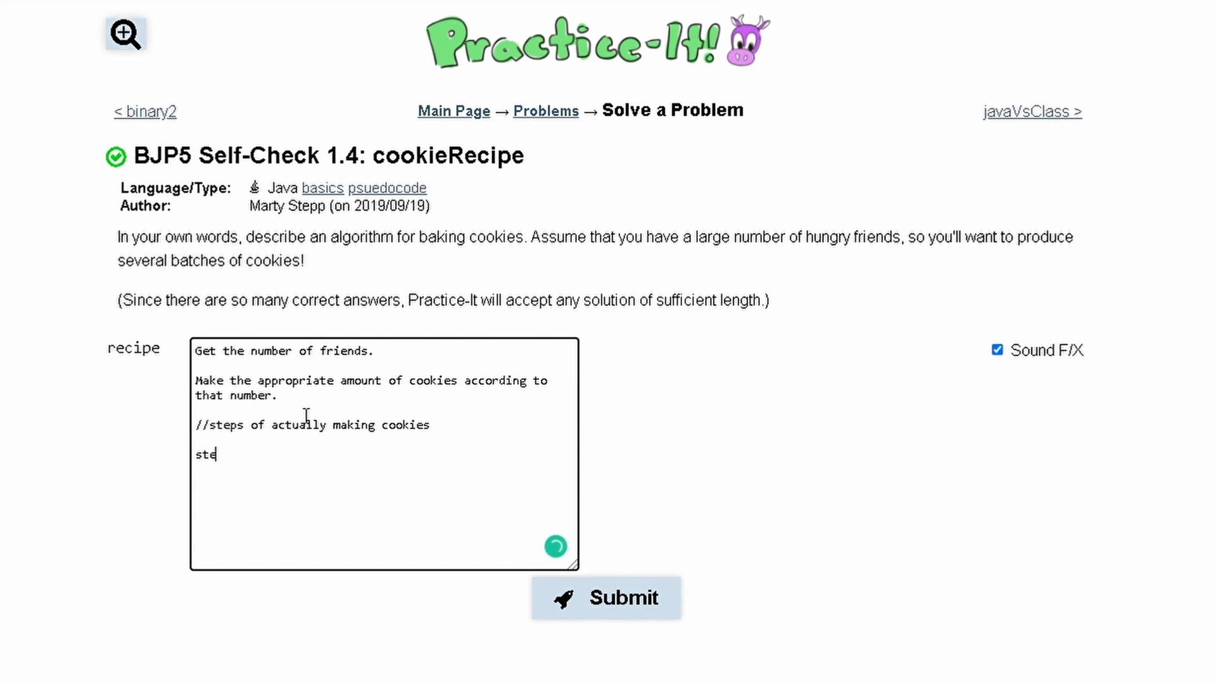
type("p1-->")
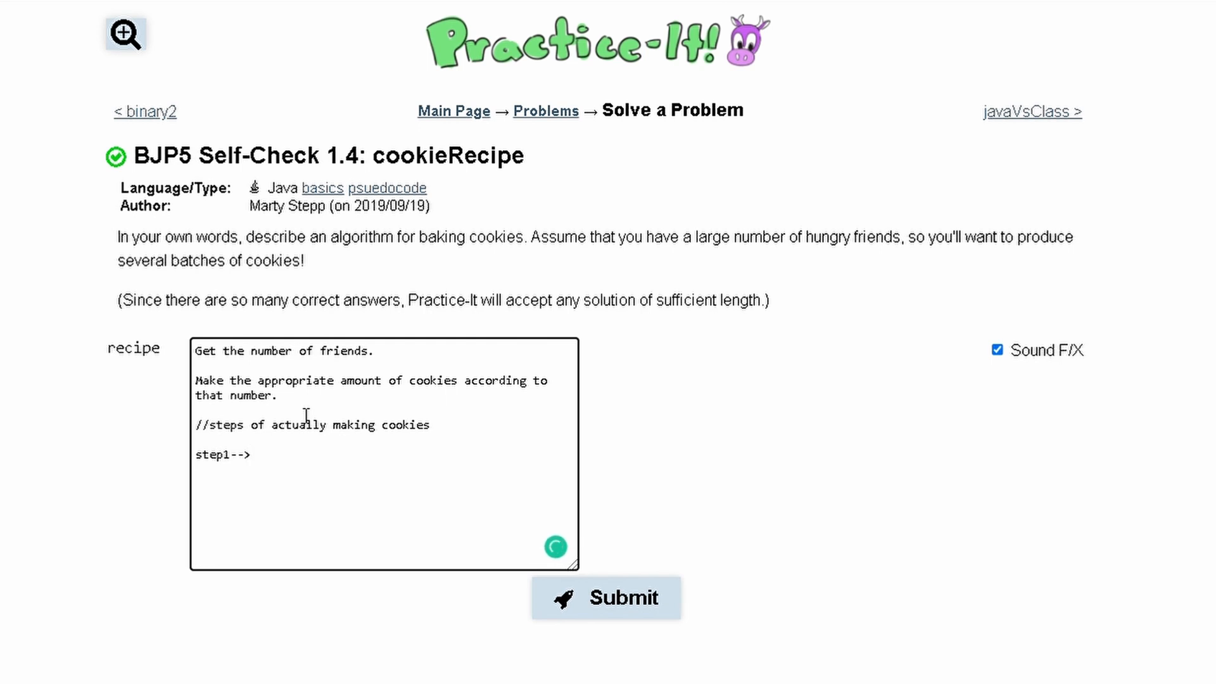
type("step2-->")
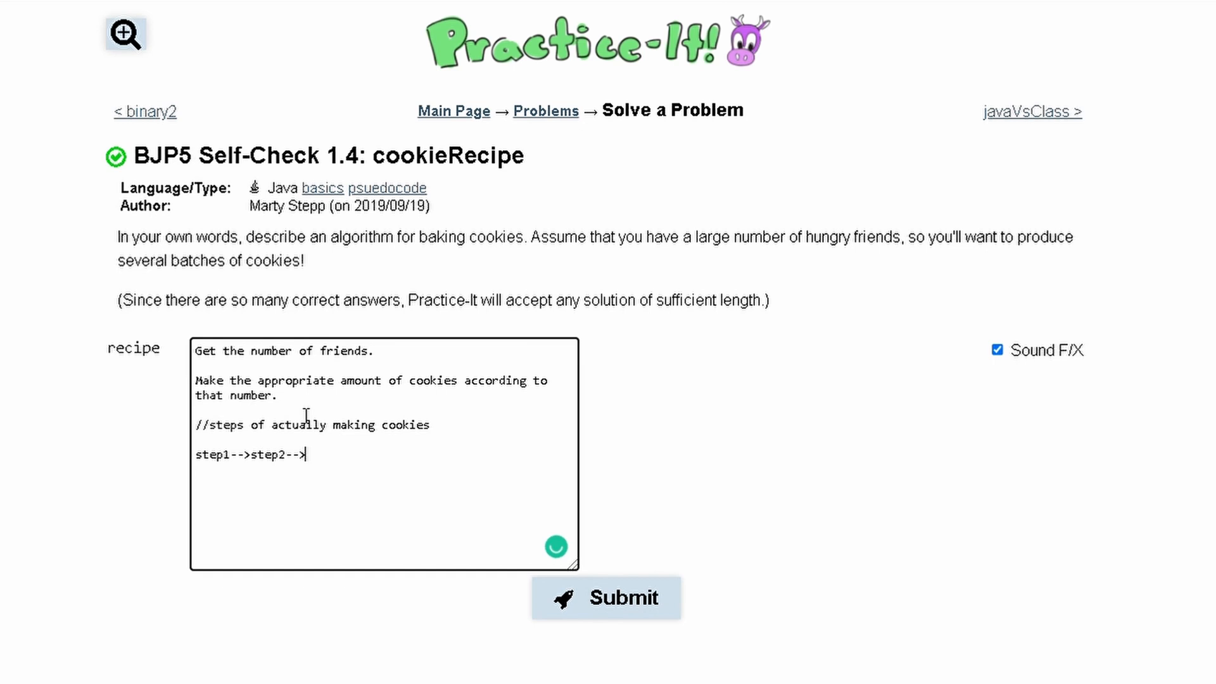
type("step3-->")
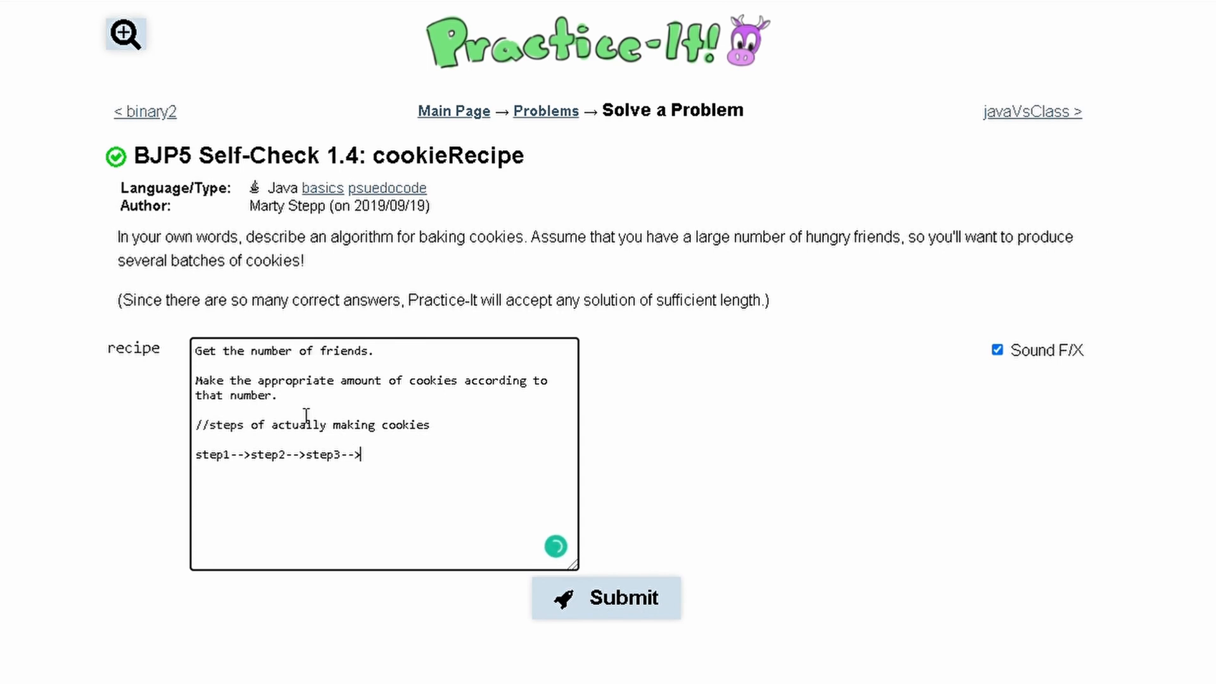
type(".....")
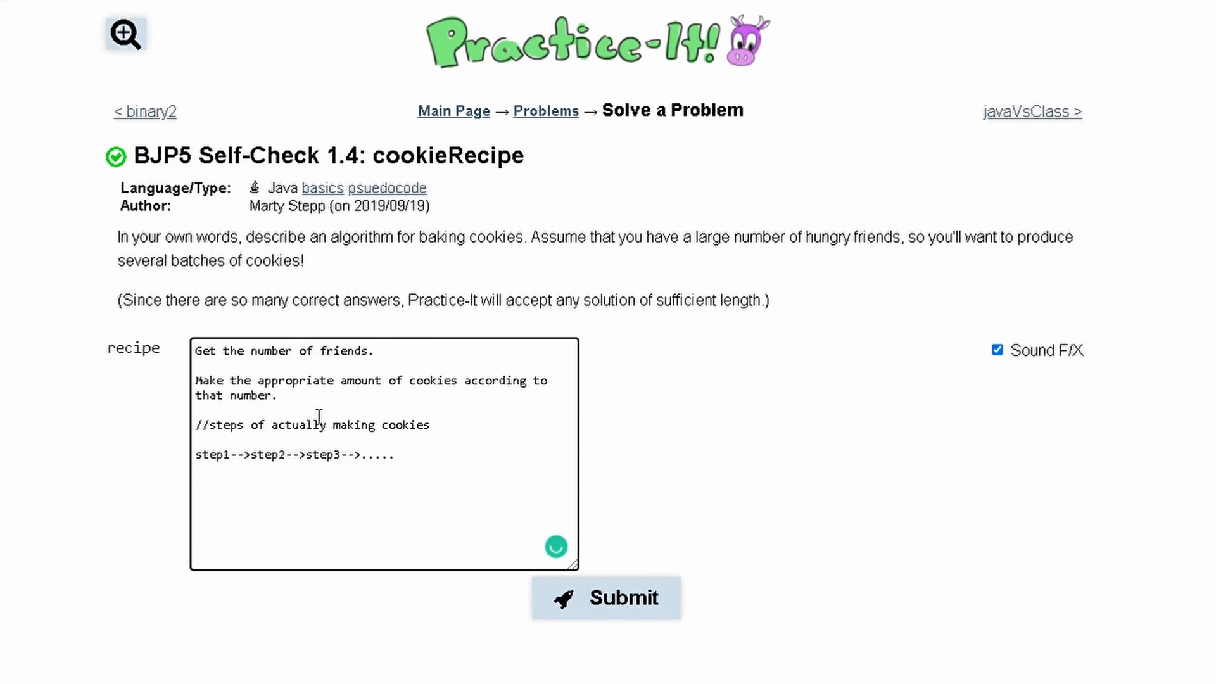
Submit the cookieRecipe answer, getting 'You passed 1 of 1 tests.'.
left_click(605, 597)
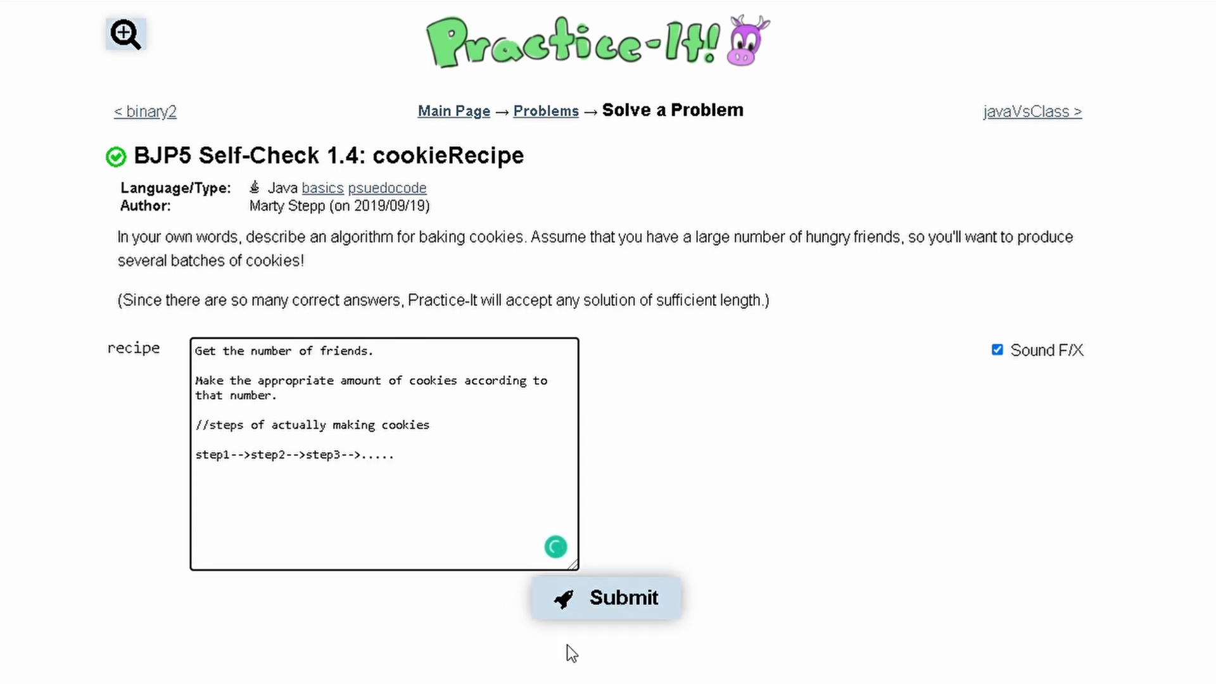
left_click(606, 596)
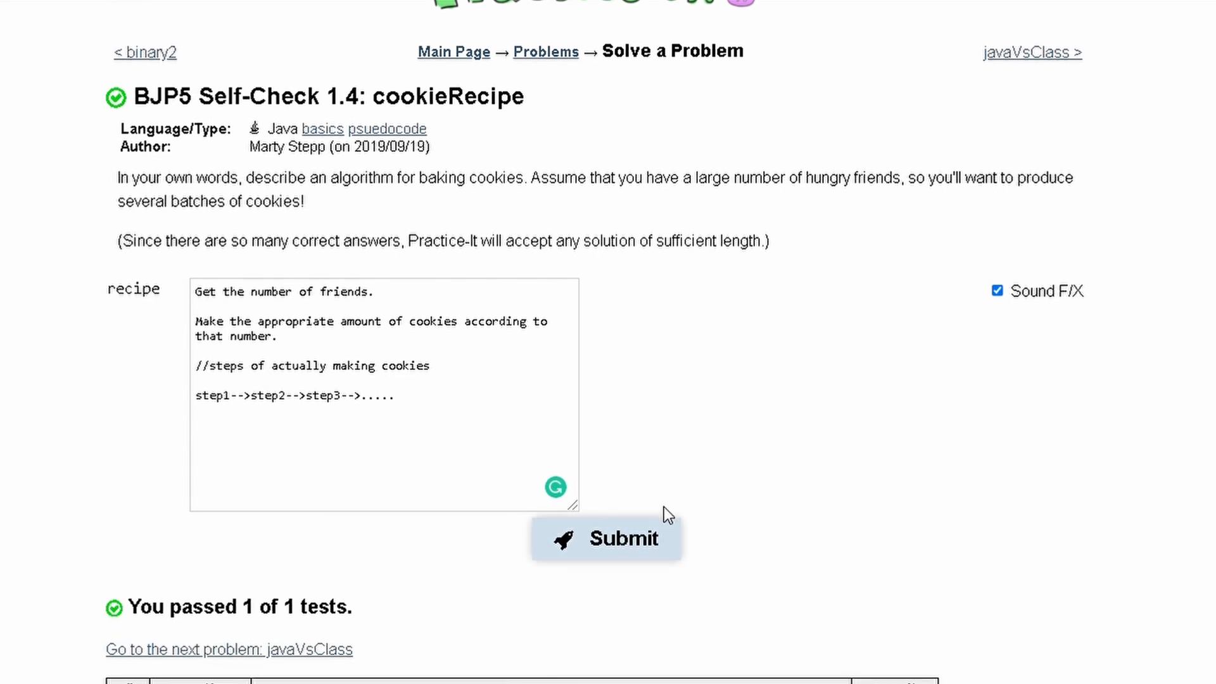